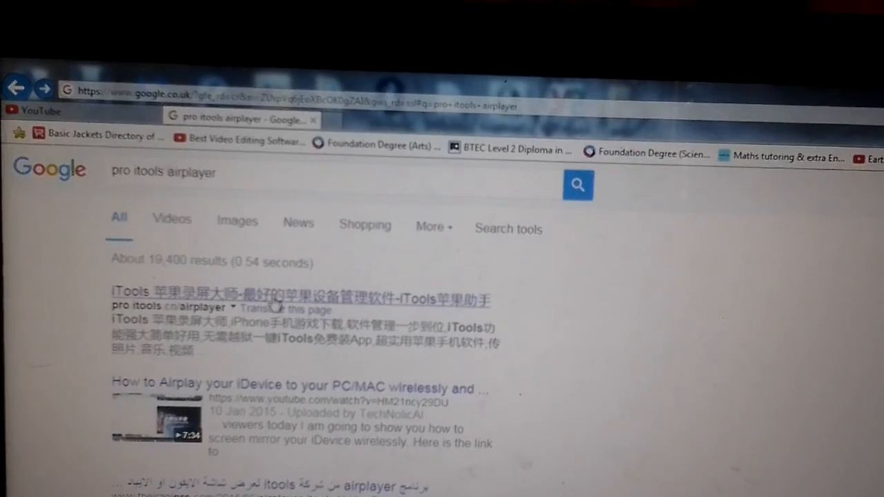
Open the iTools site from the 'pro itools airplayer' search results.
click(301, 290)
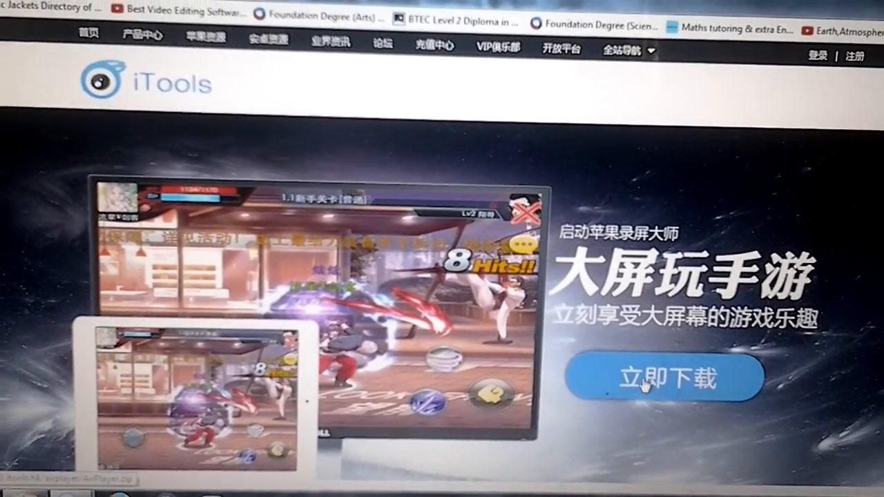
Download the AirPlayer program from the iTools page.
click(663, 377)
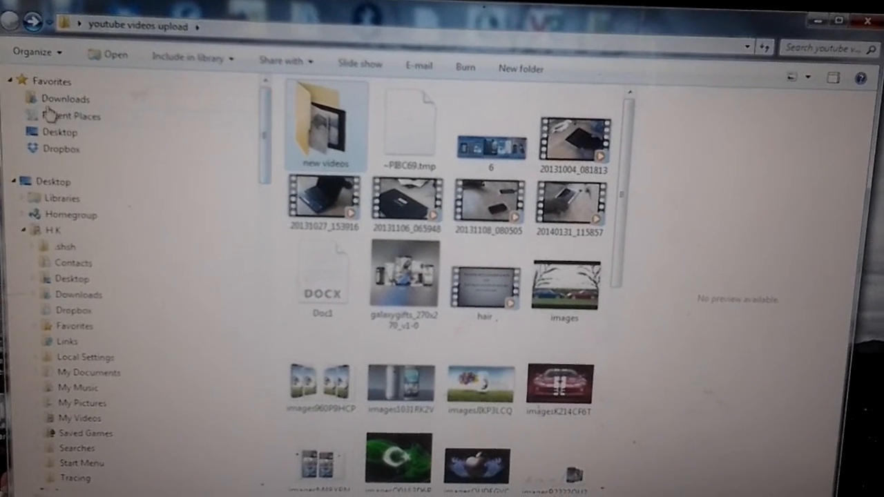
Launch the AirPlayer application from the AirPlayer folder in Downloads.
click(65, 98)
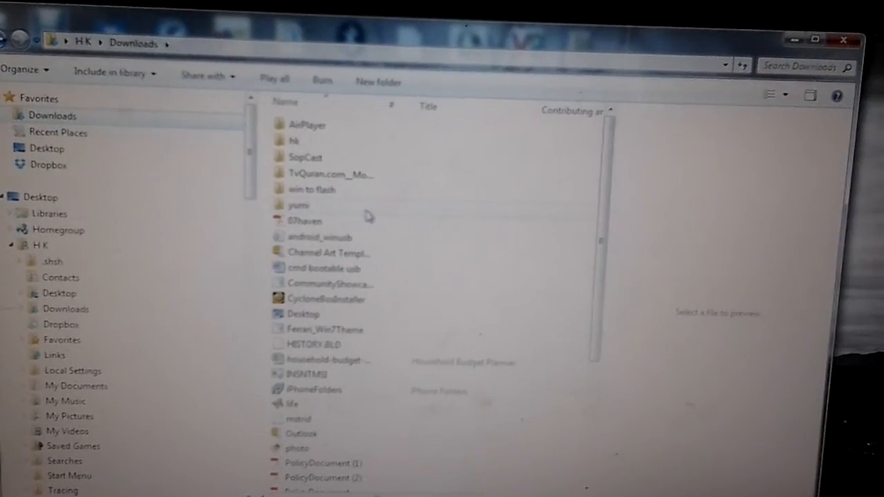
double_click(307, 124)
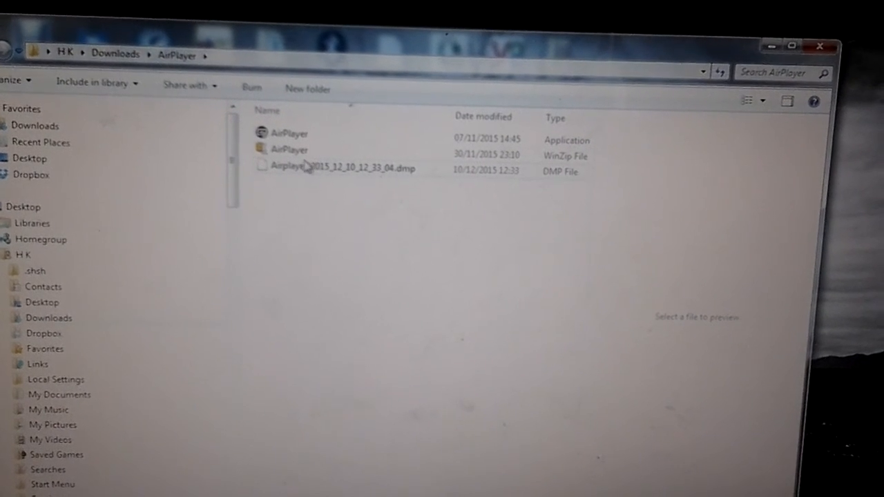
click(289, 132)
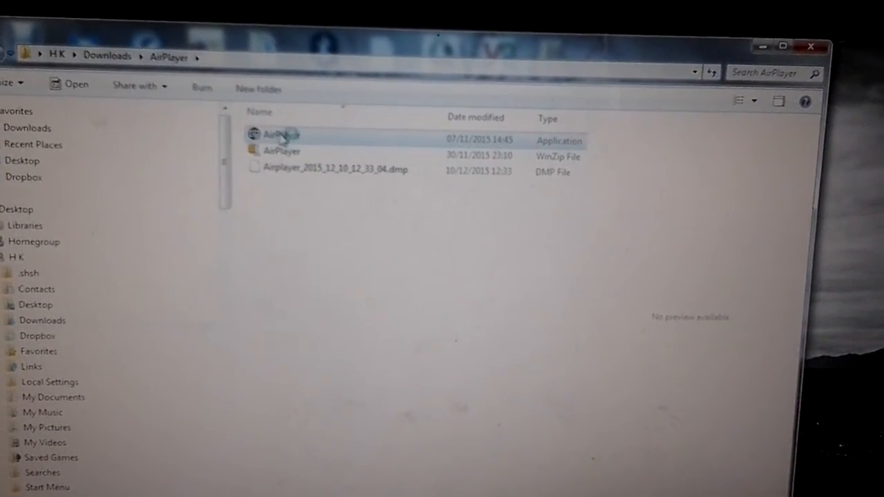
double_click(276, 133)
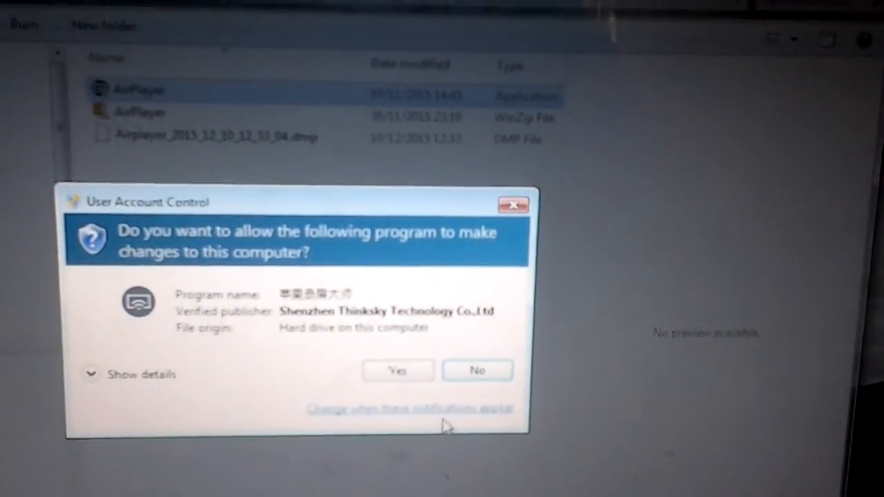
Allow AirPlayer to make changes in the User Account Control prompt.
click(398, 370)
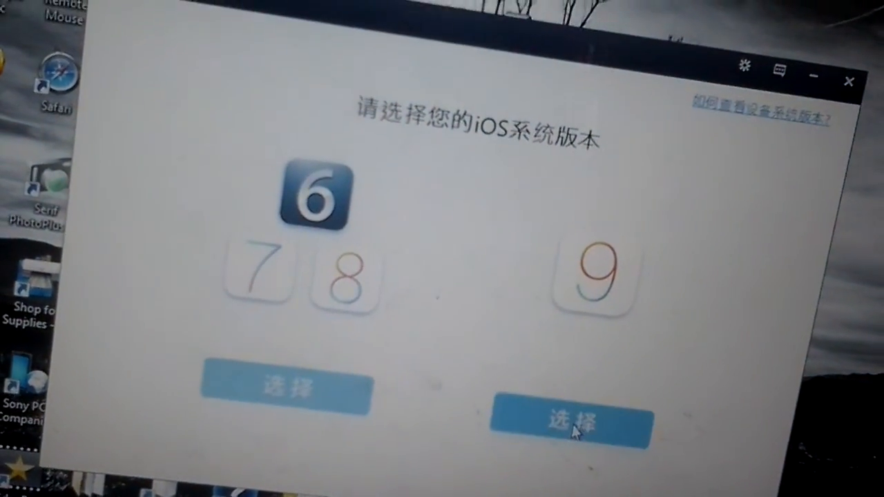
Choose iOS 9 as the device version, reaching the connection screen with QR code.
click(569, 420)
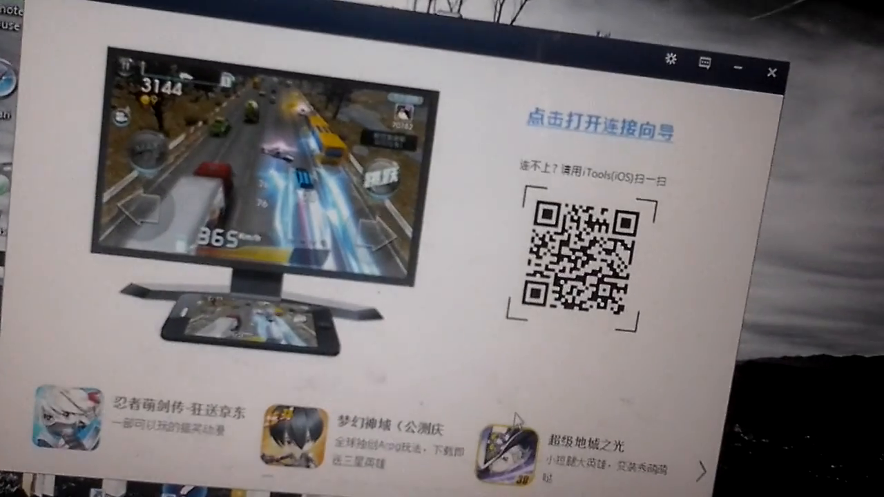